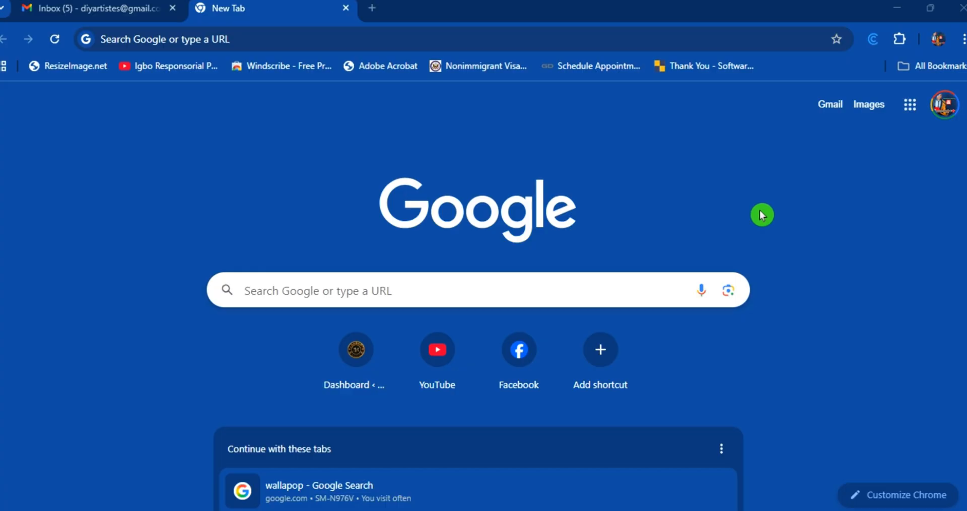
mouse_move(380, 66)
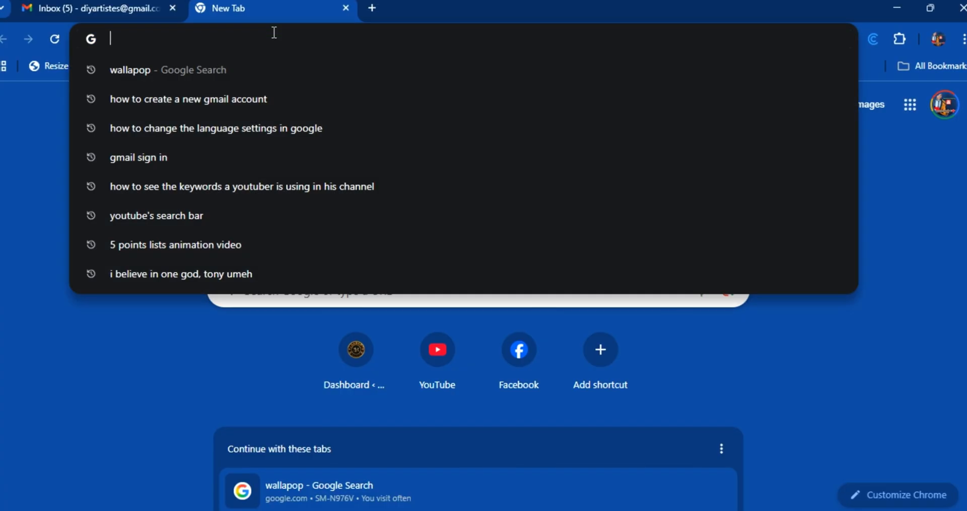
Go to gmail.com from the new tab's address bar.
type("gmail.com")
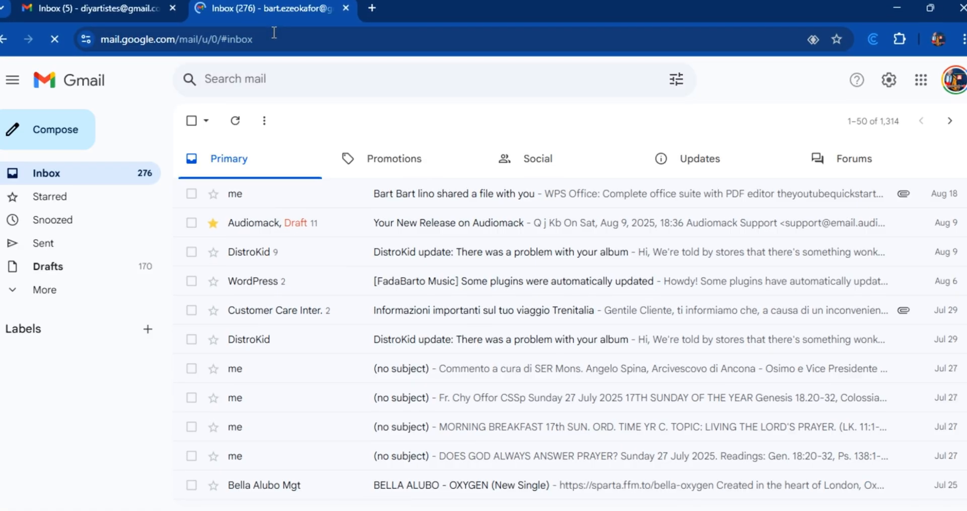
From the Gmail profile menu, choose Add another account to reach the sign-in page.
left_click(955, 80)
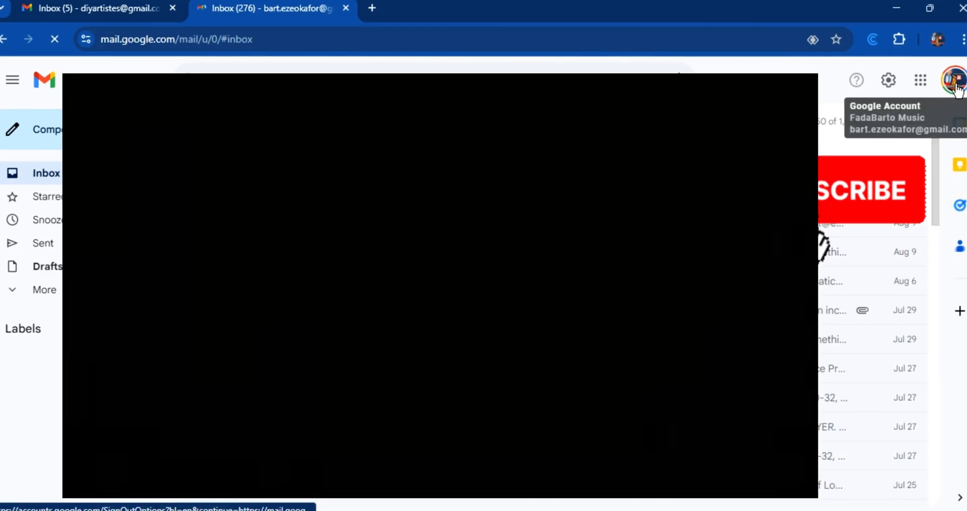
left_click(955, 80)
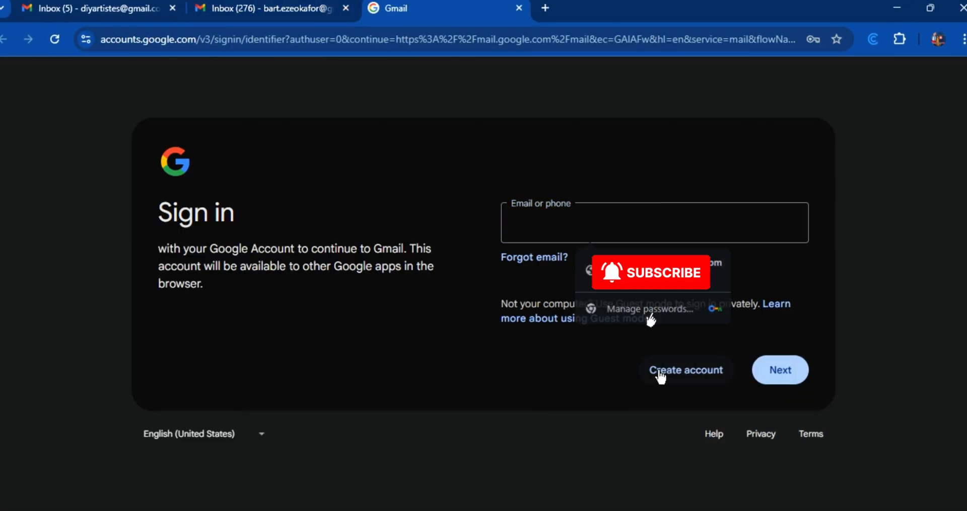
Begin creating a new Google account for personal use.
left_click(685, 369)
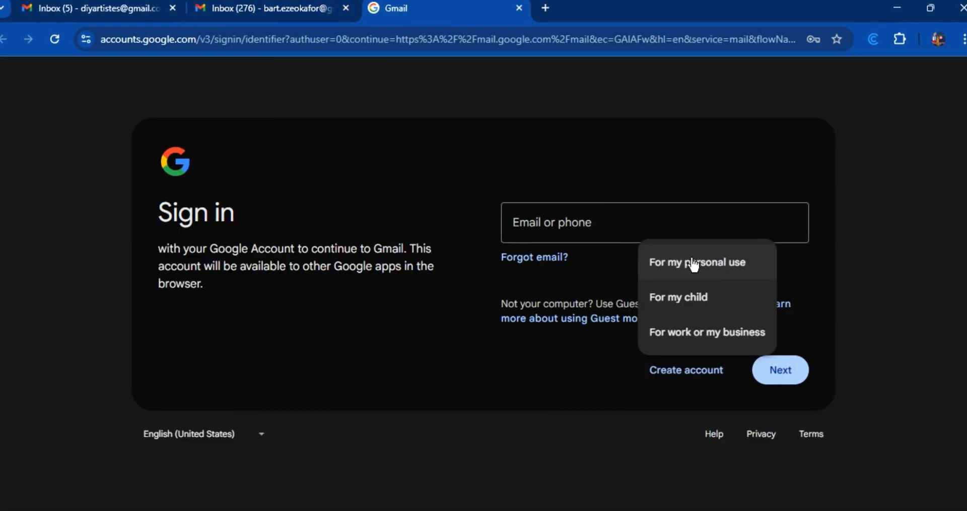
mouse_move(700, 344)
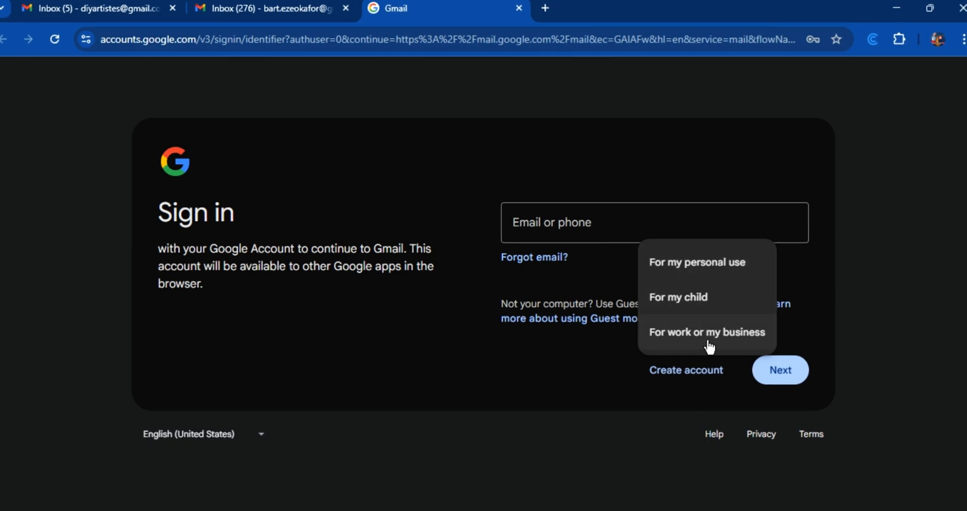
mouse_move(692, 271)
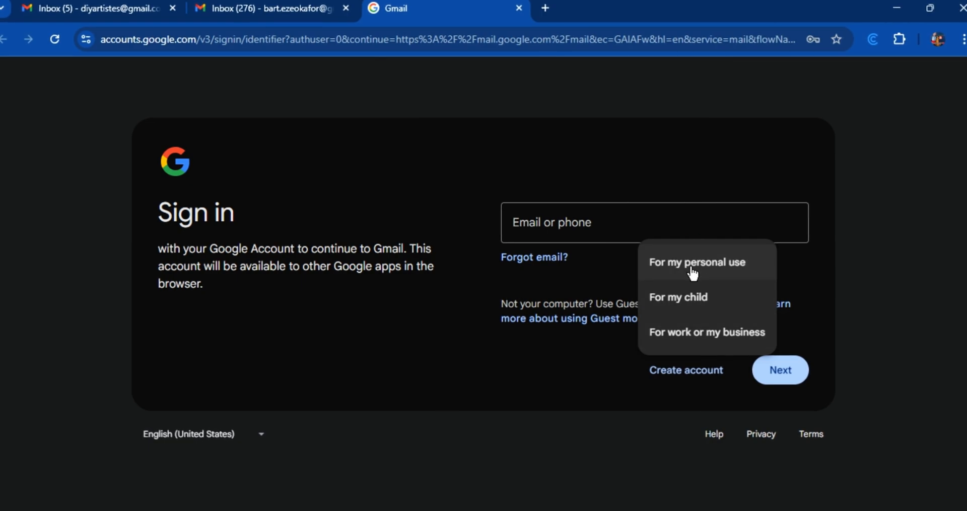
left_click(697, 262)
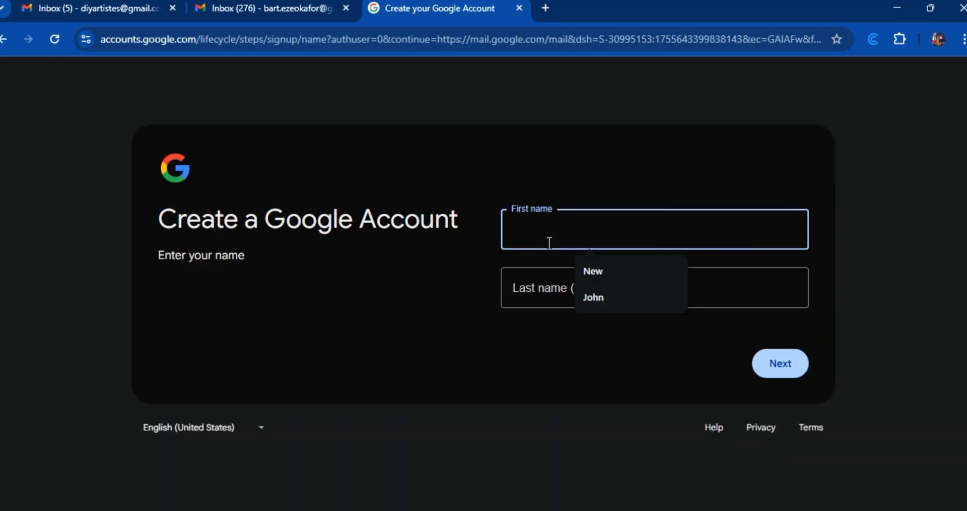
Fill in the first and last name and continue to the birthday step.
left_click(592, 297)
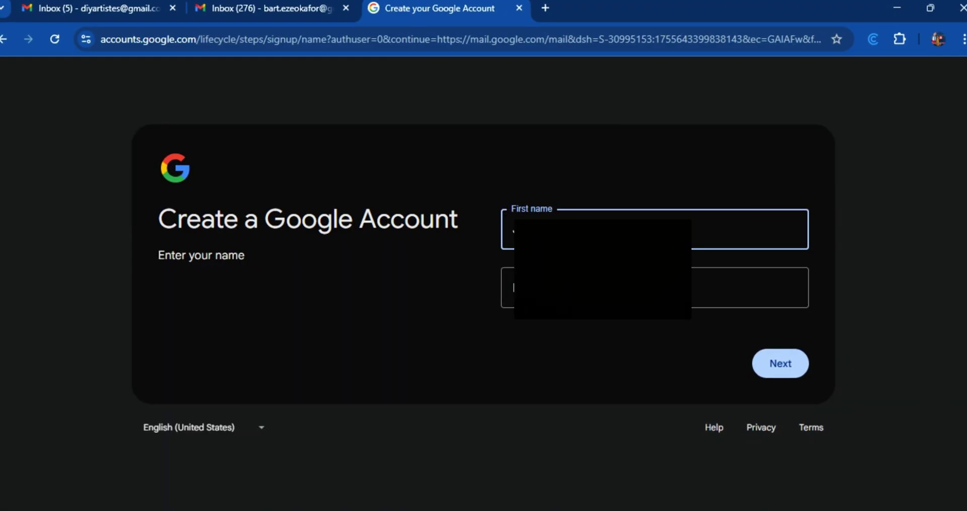
left_click(654, 287)
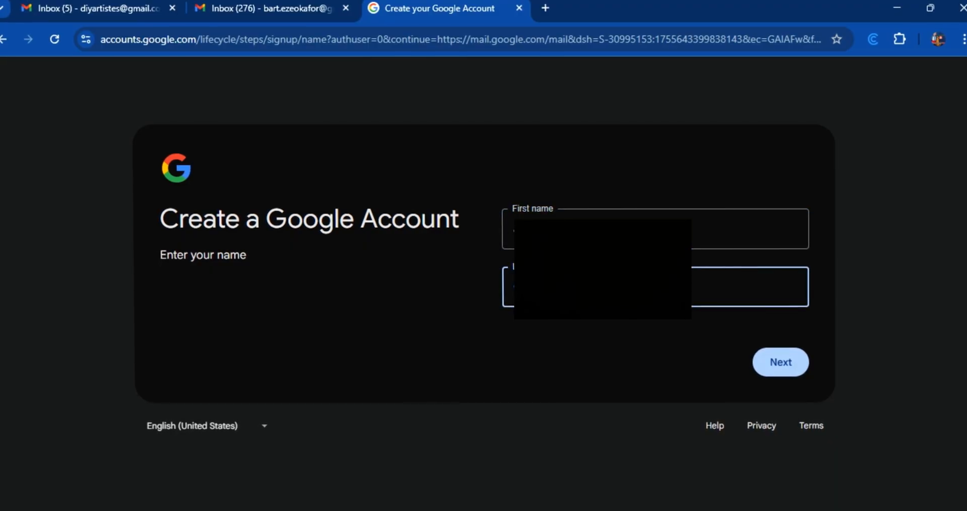
left_click(779, 363)
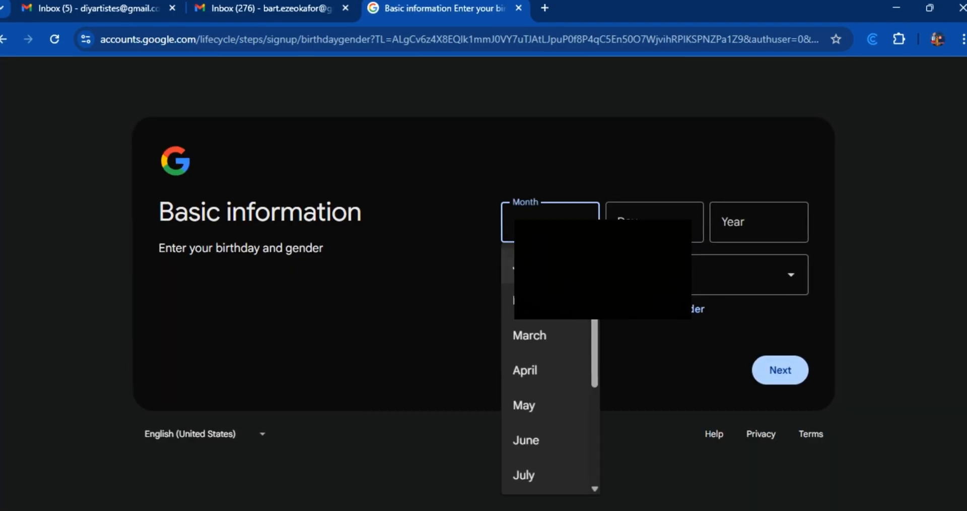
Enter birth month, day and year, set gender to Rather not say, and continue.
left_click(523, 370)
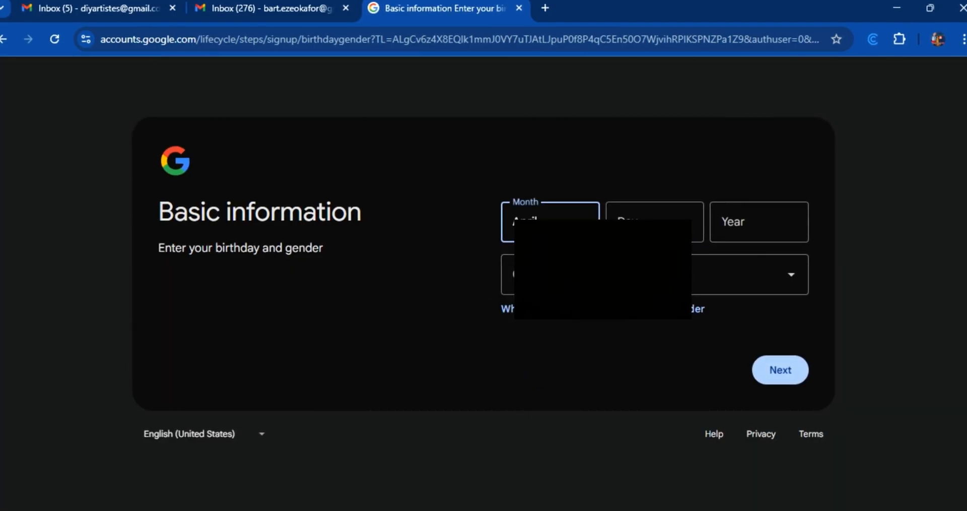
left_click(654, 221)
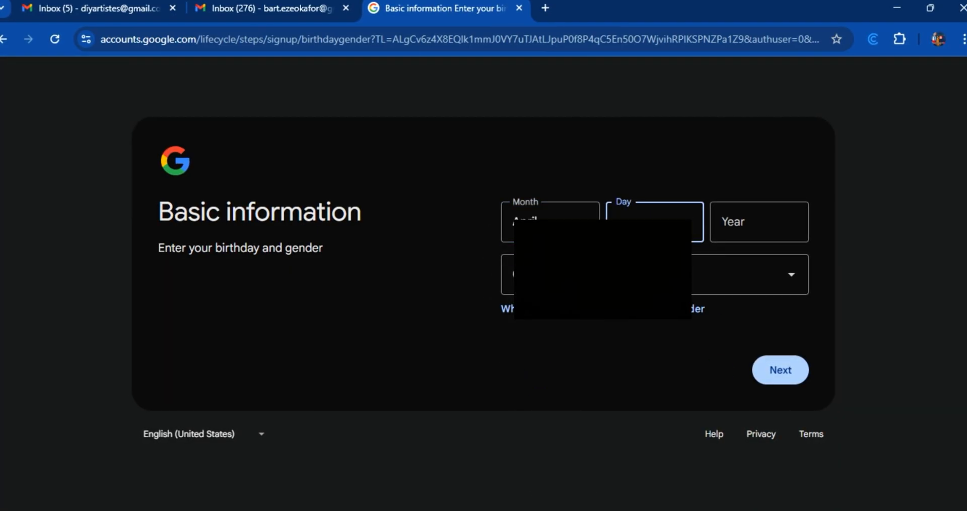
left_click(758, 222)
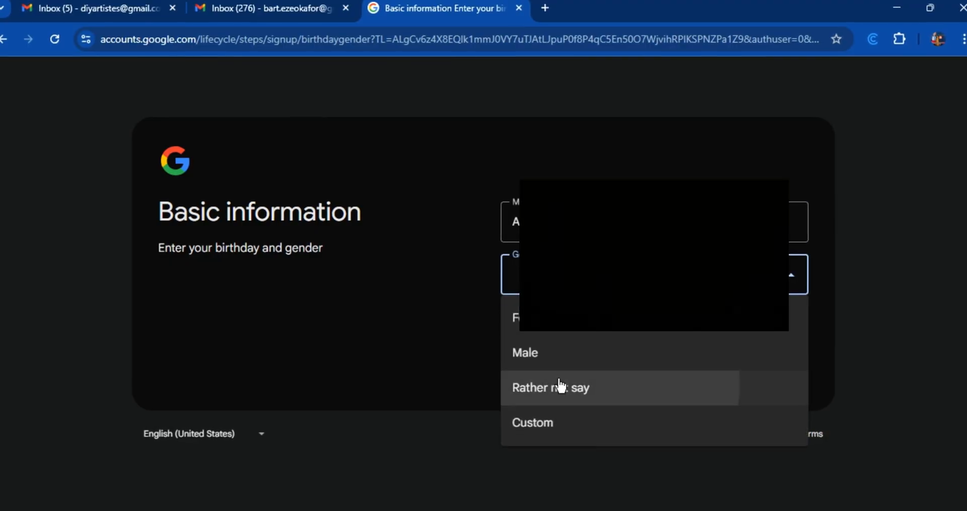
left_click(550, 386)
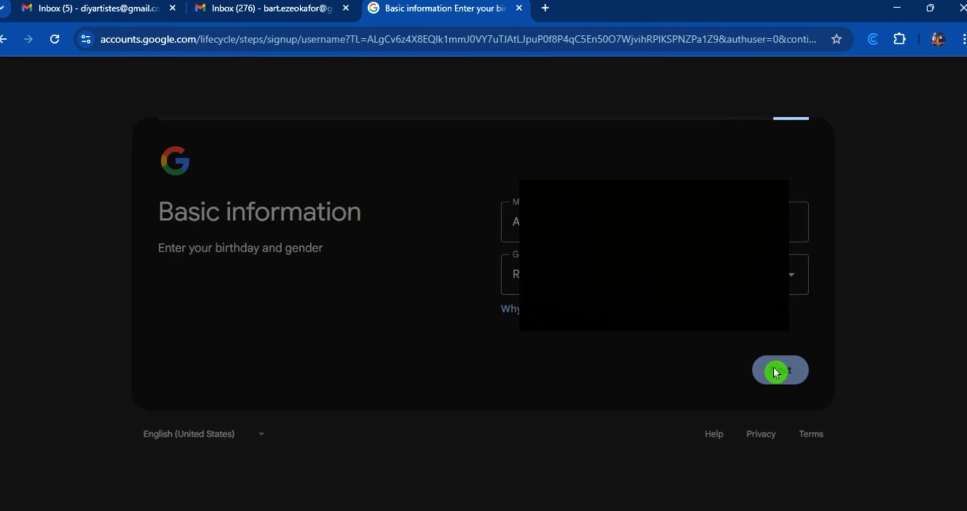
left_click(779, 370)
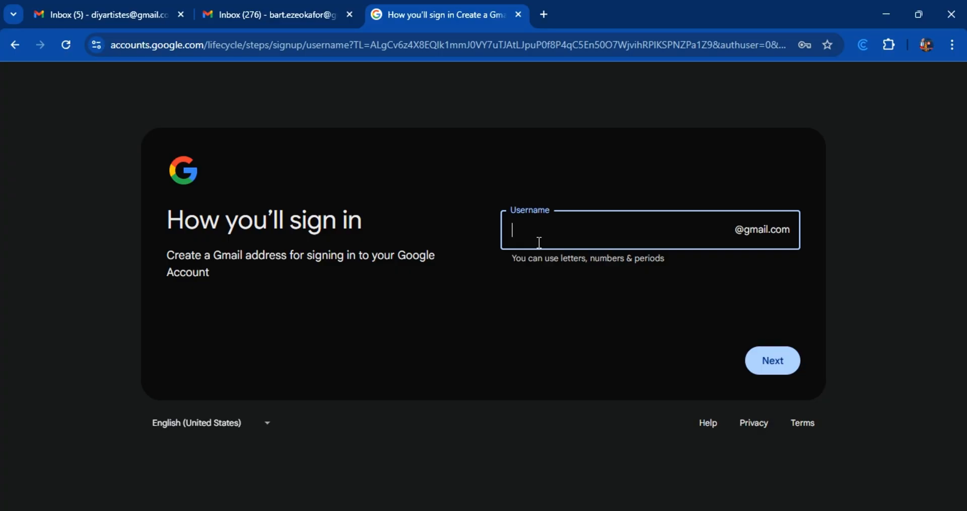
Submit a username starting 'Jo', then accept a suggested available address after it is rejected as taken.
type("Jo")
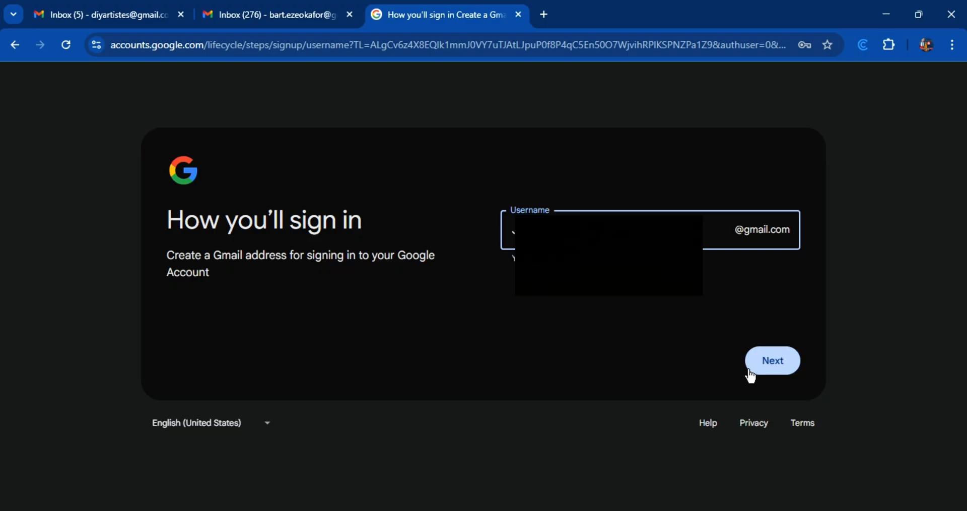
left_click(773, 361)
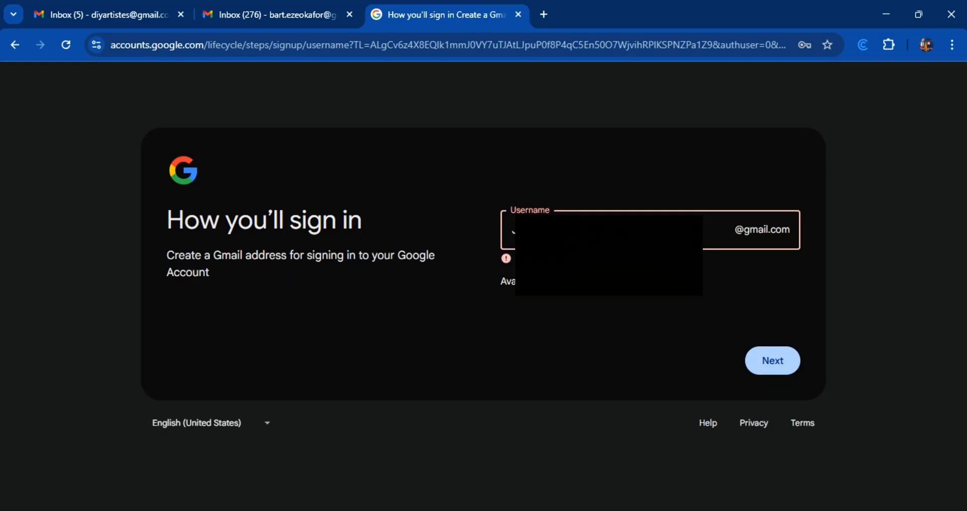
mouse_move(772, 361)
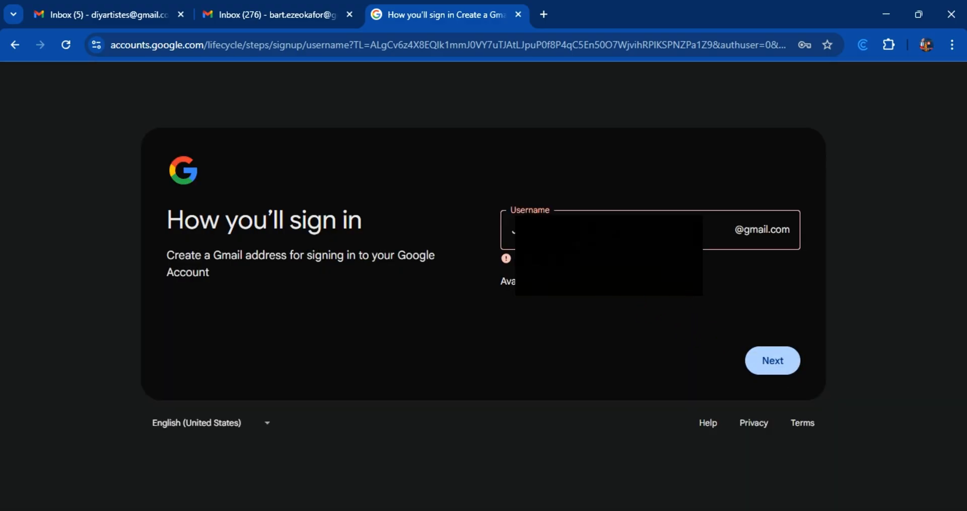
left_click(772, 361)
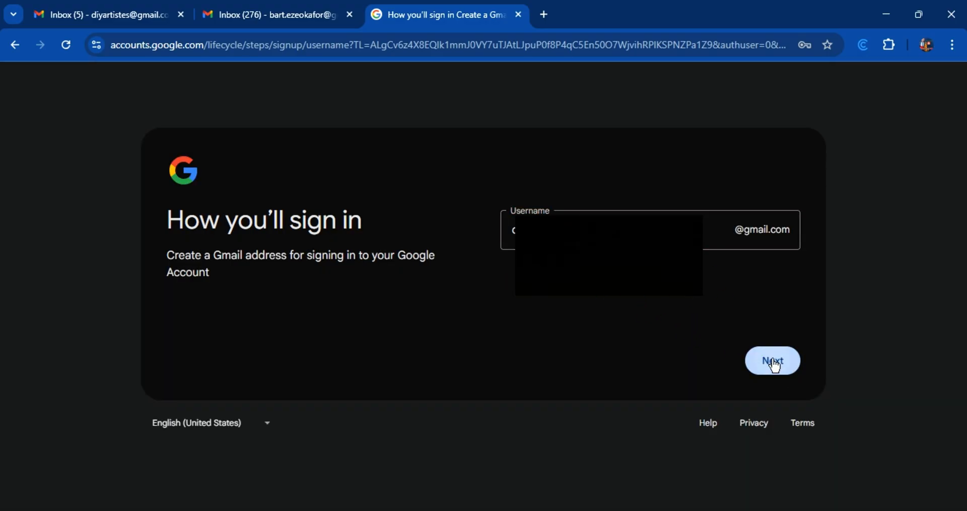
left_click(772, 360)
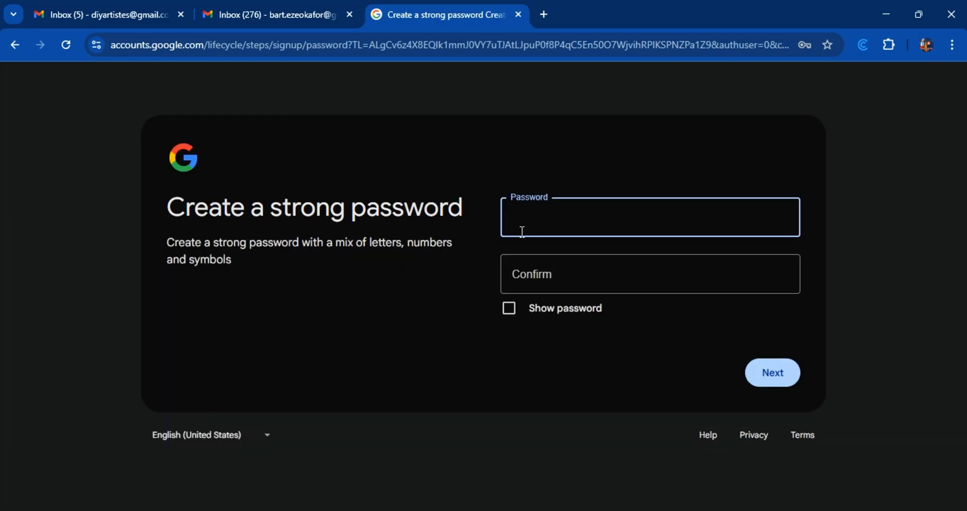
Enter and confirm the password, check it with Show password, and submit it.
left_click(649, 217)
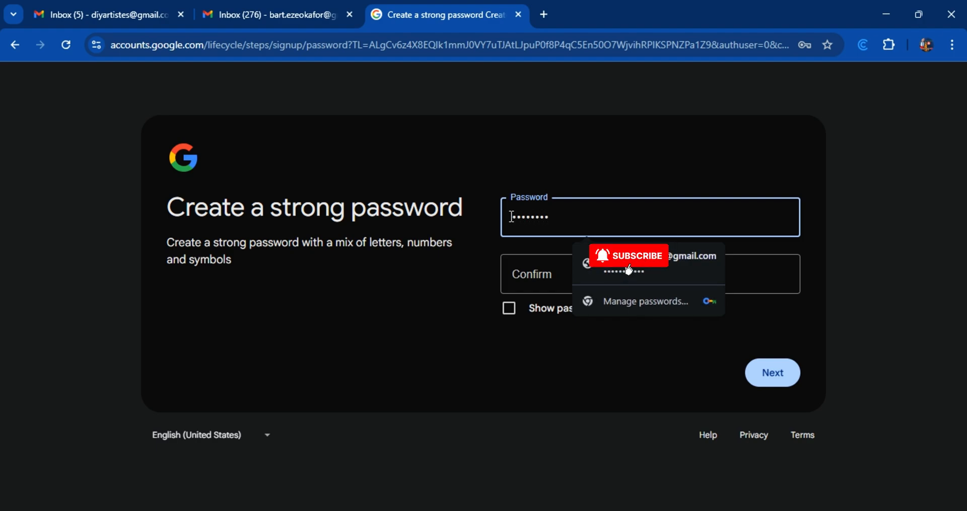
left_click(649, 273)
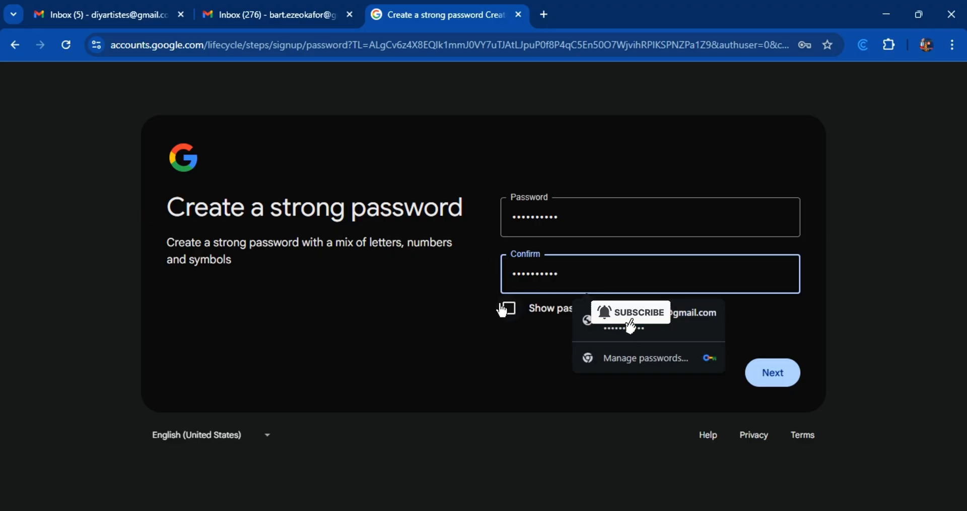
left_click(506, 308)
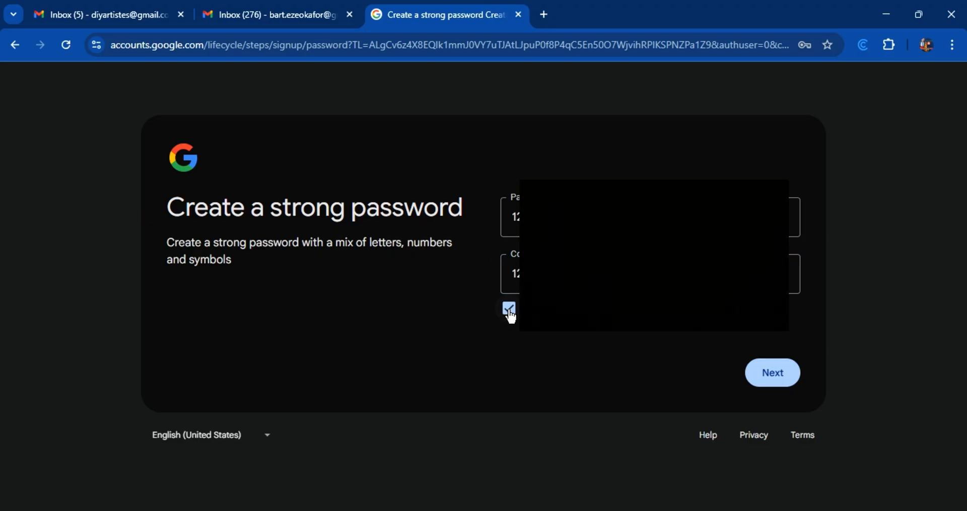
left_click(507, 308)
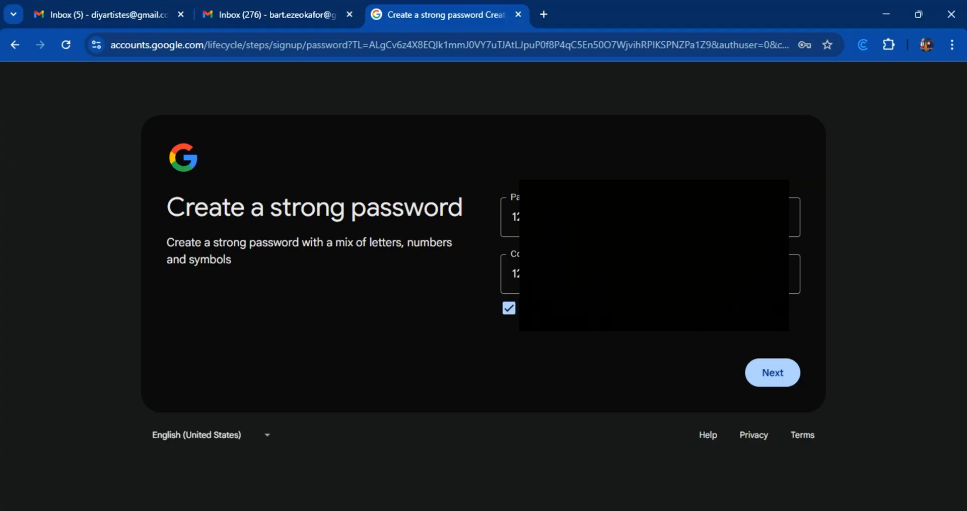
left_click(651, 217)
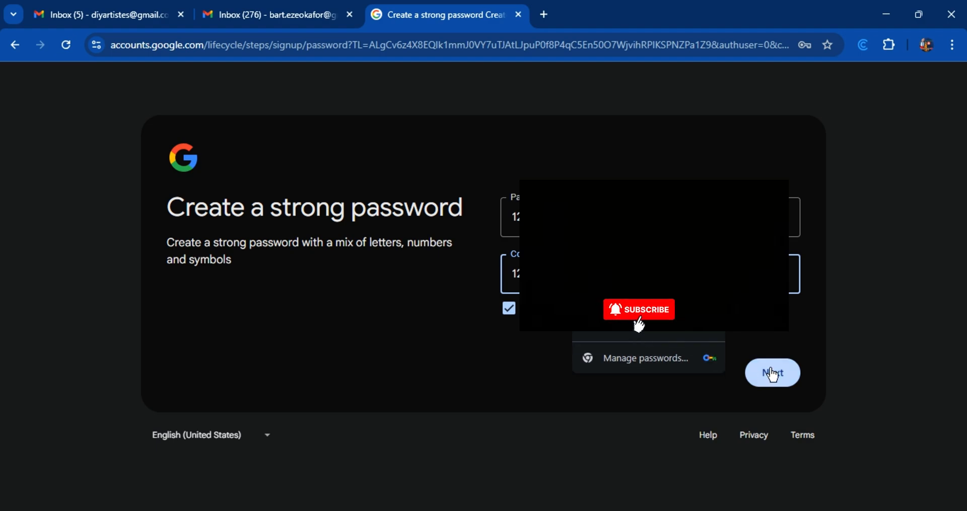
left_click(772, 373)
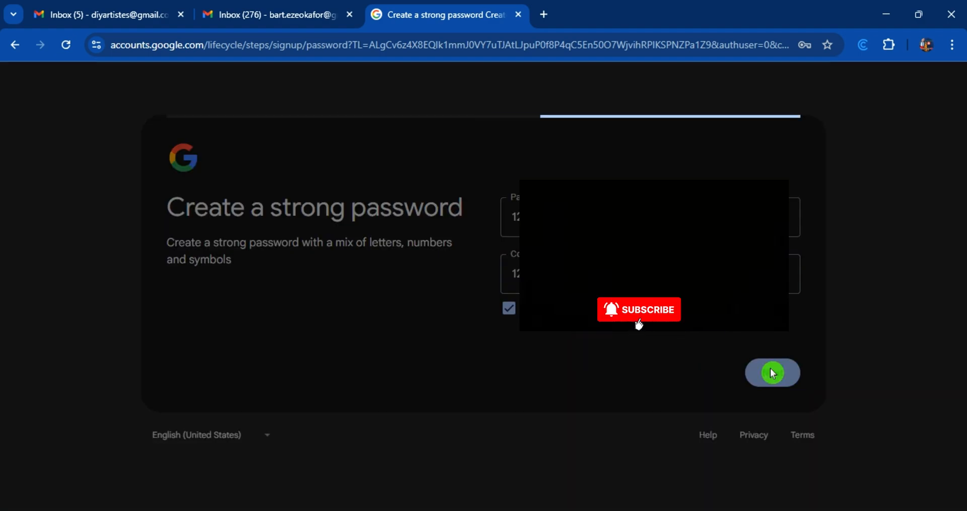
left_click(772, 372)
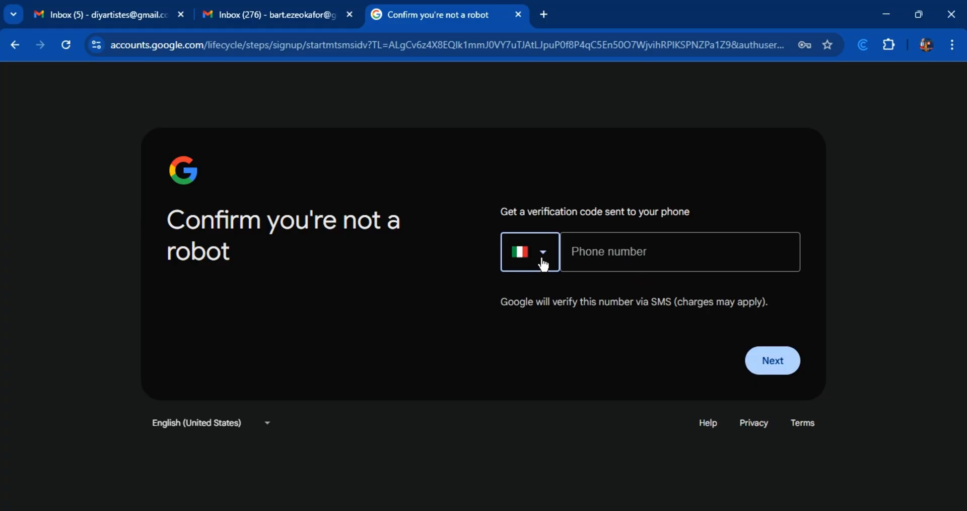
Enter the phone number on 'Confirm you're not a robot' and request the SMS code.
left_click(529, 251)
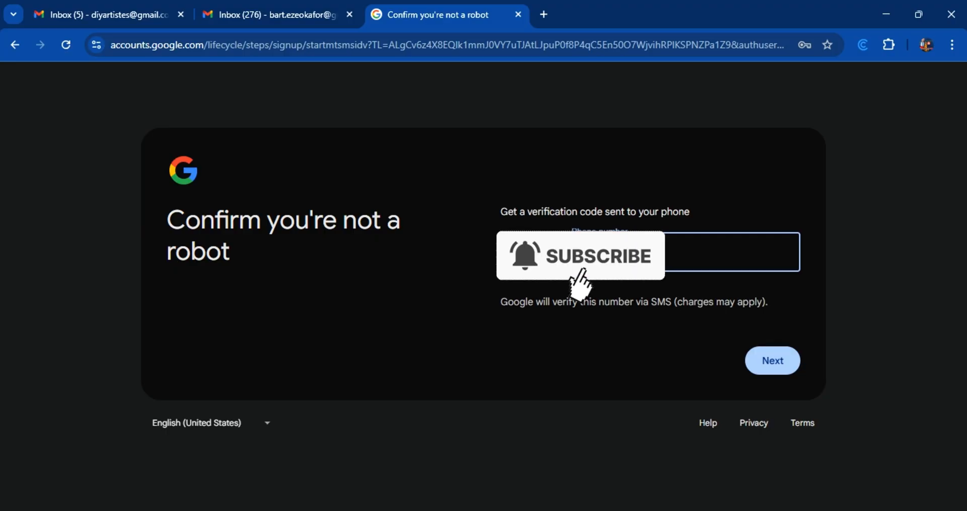
mouse_move(578, 284)
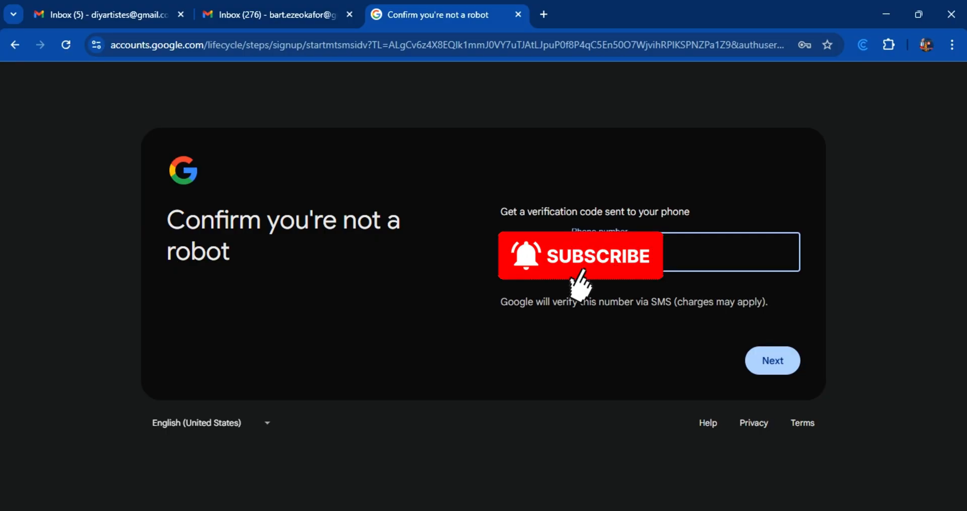
mouse_move(580, 314)
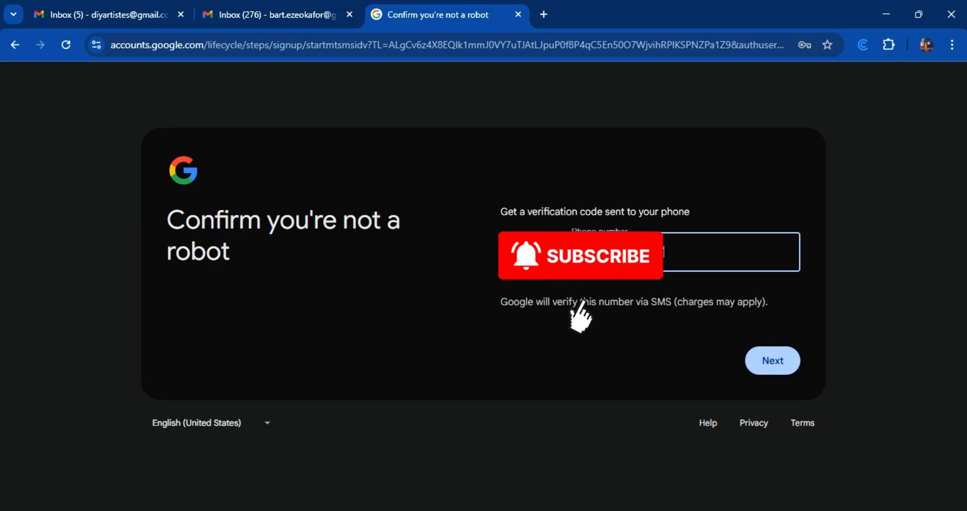
mouse_move(765, 373)
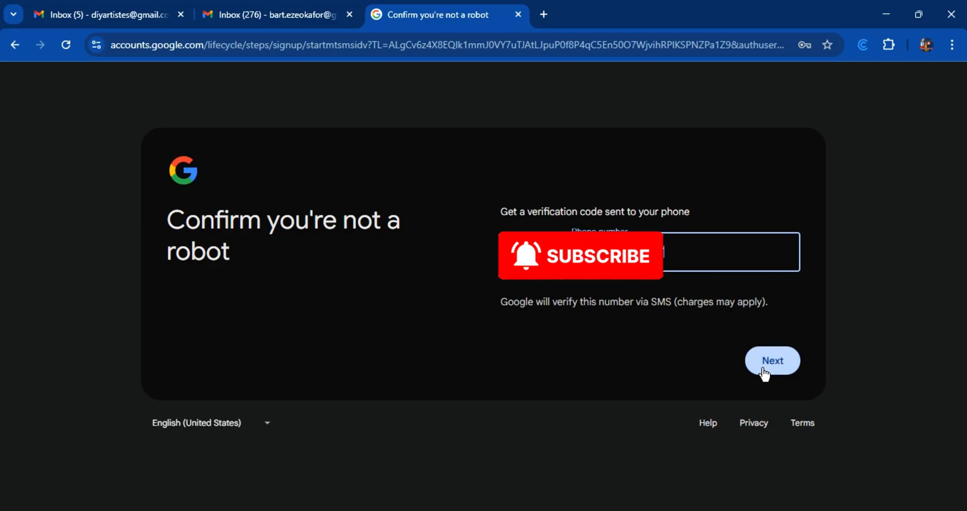
left_click(773, 360)
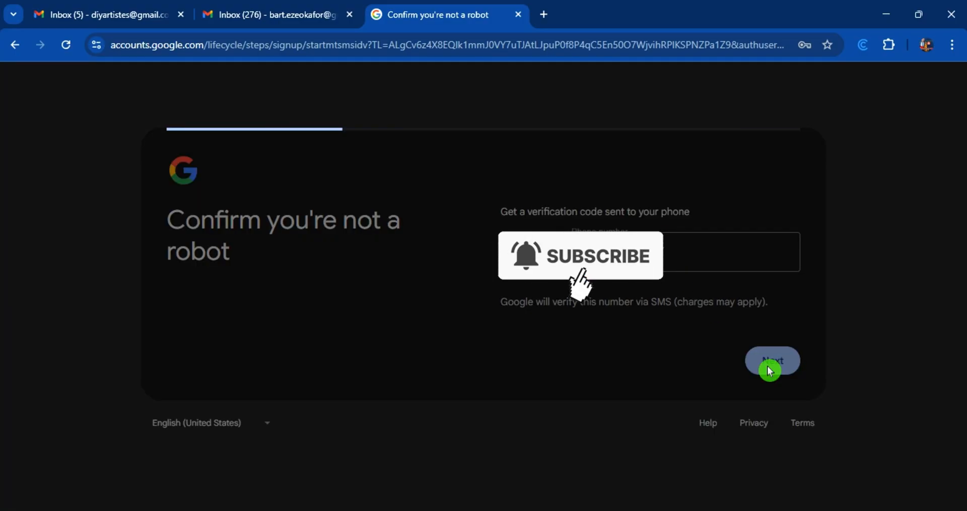
left_click(773, 360)
type("327589")
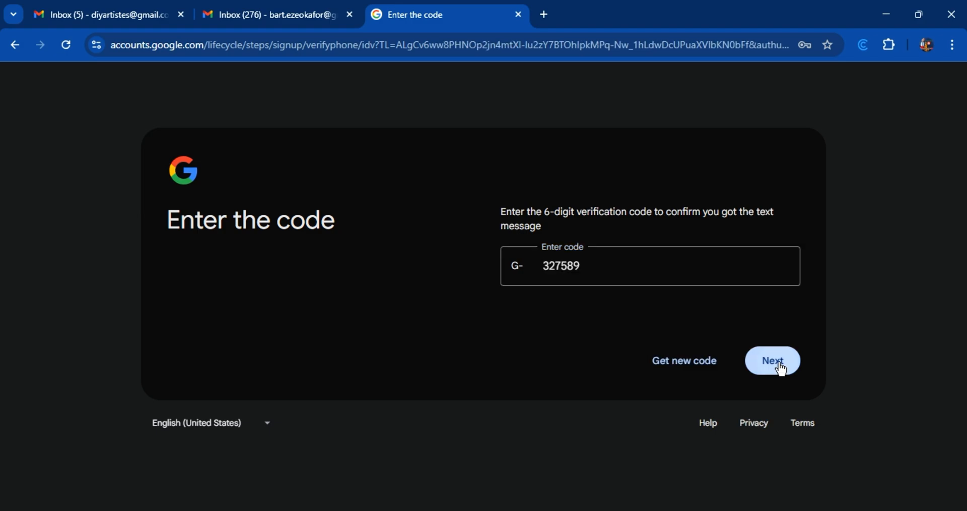
Confirm the 6-digit code, skip recovery details, and approve the reviewed account info.
left_click(772, 361)
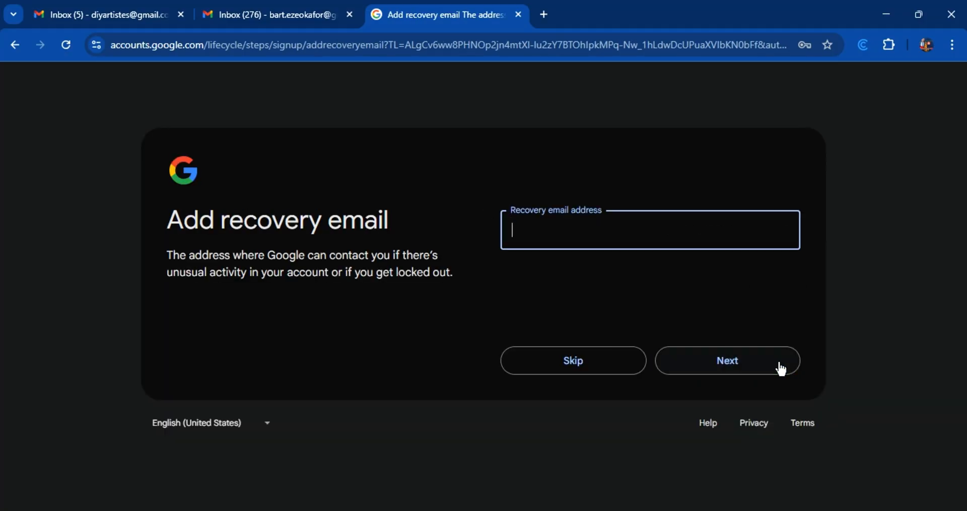
mouse_move(573, 290)
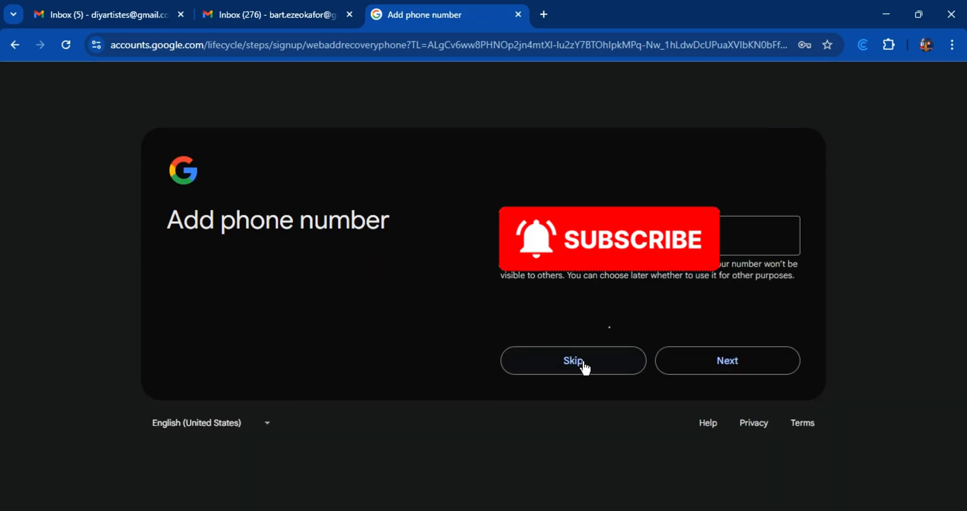
left_click(572, 360)
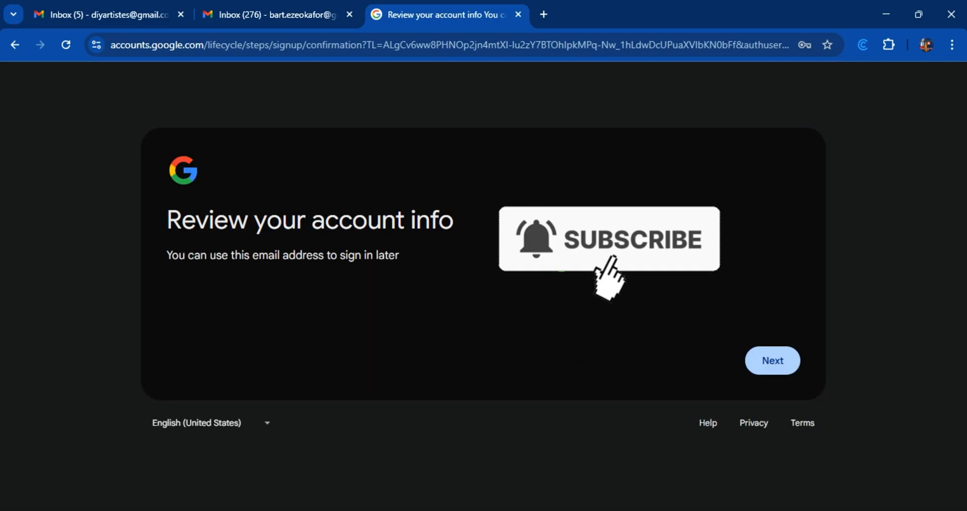
left_click(771, 360)
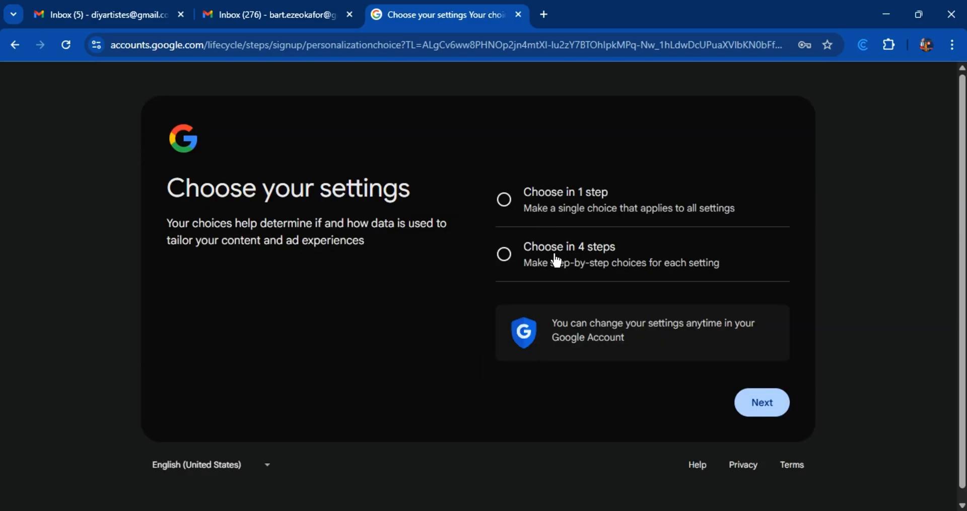
Pick 'Choose in 1 step' and accept all privacy settings including Web & App Activity, YouTube History and Personalized ads.
left_click(504, 199)
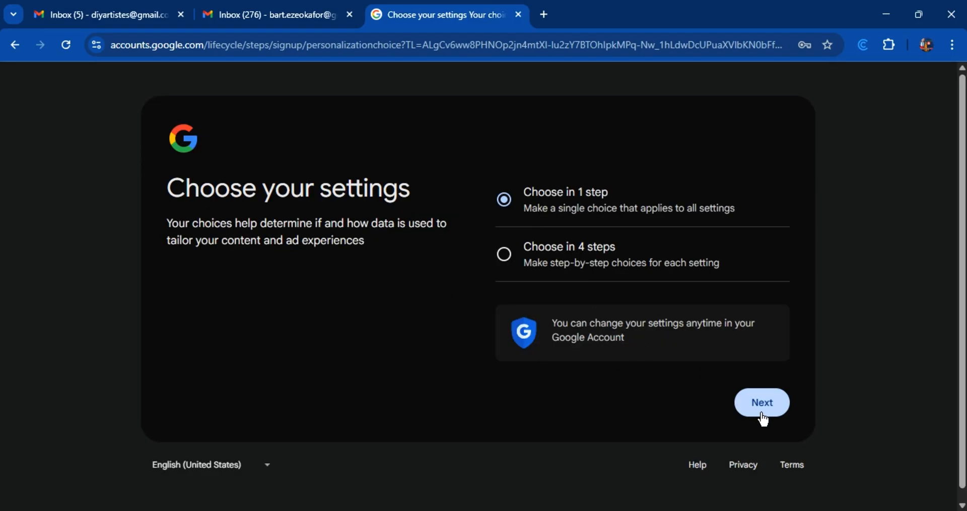
left_click(762, 402)
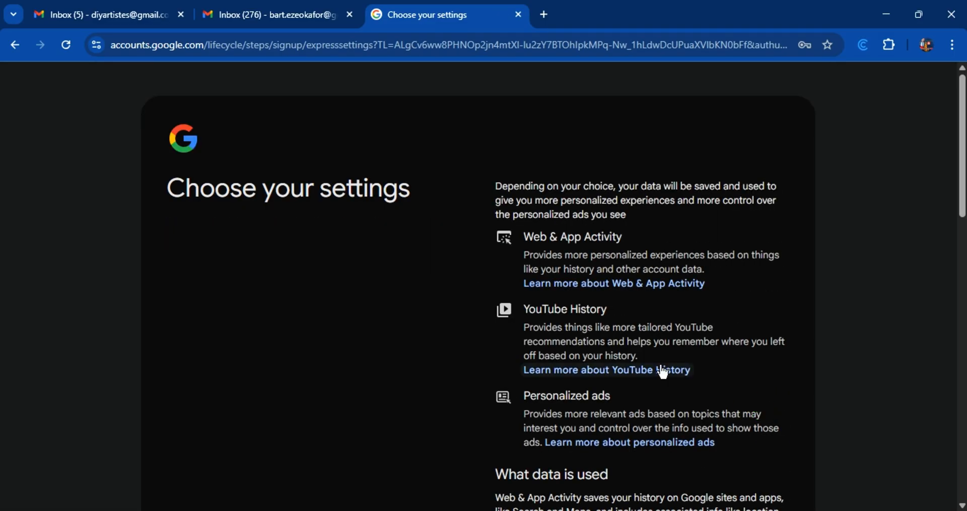
scroll("down", 3)
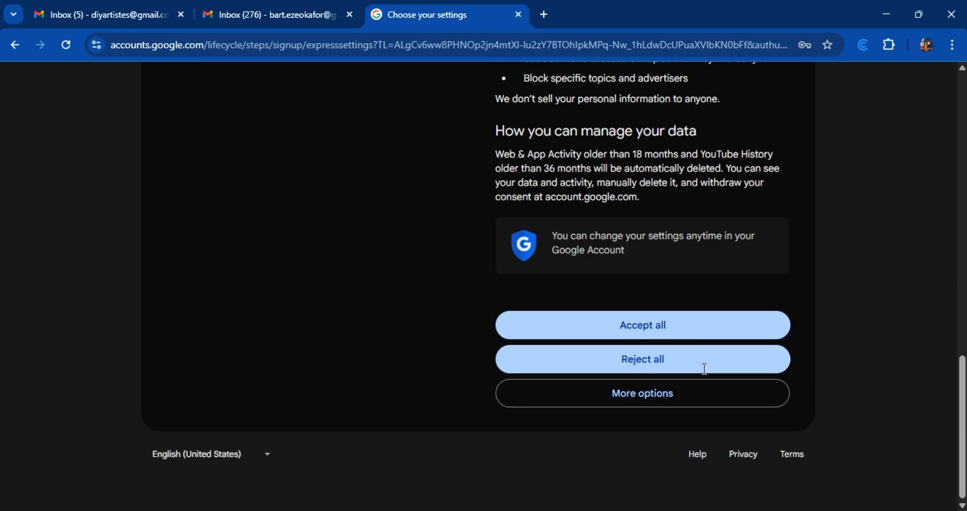
mouse_move(654, 366)
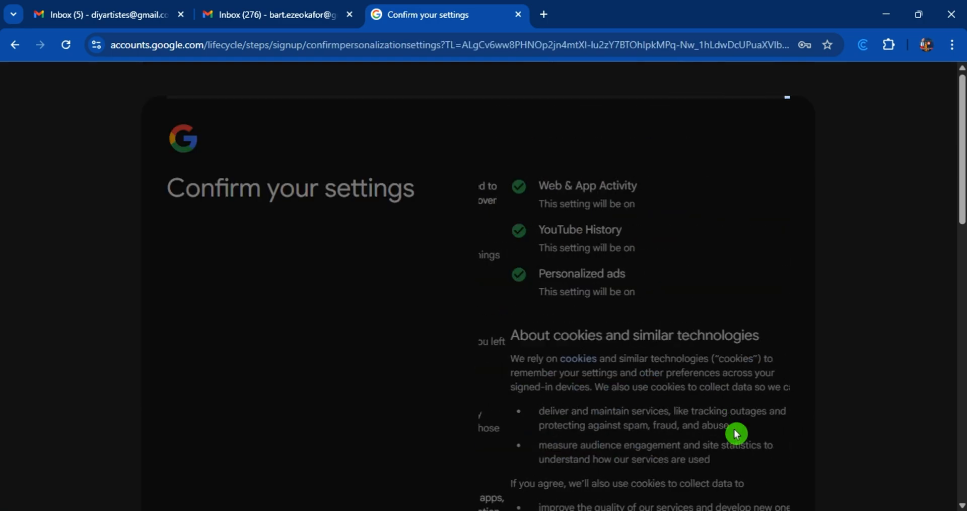
scroll("down", 3)
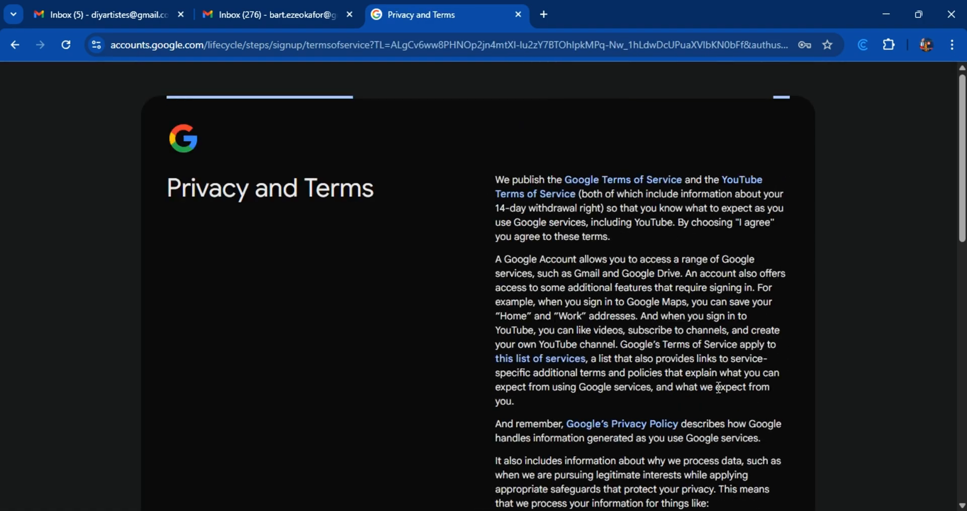
Accept Google's Privacy and Terms with I agree so the new account is created and Gmail loads.
scroll("down", 3)
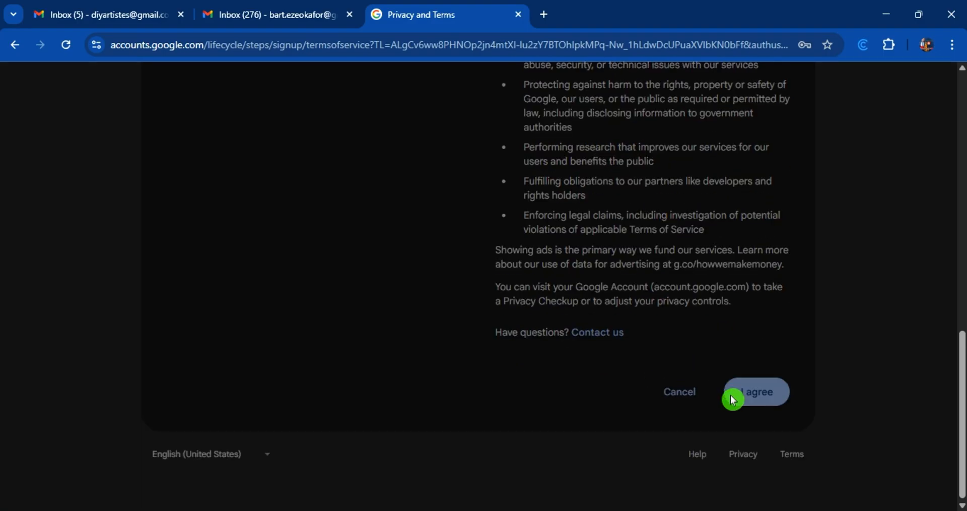
left_click(754, 391)
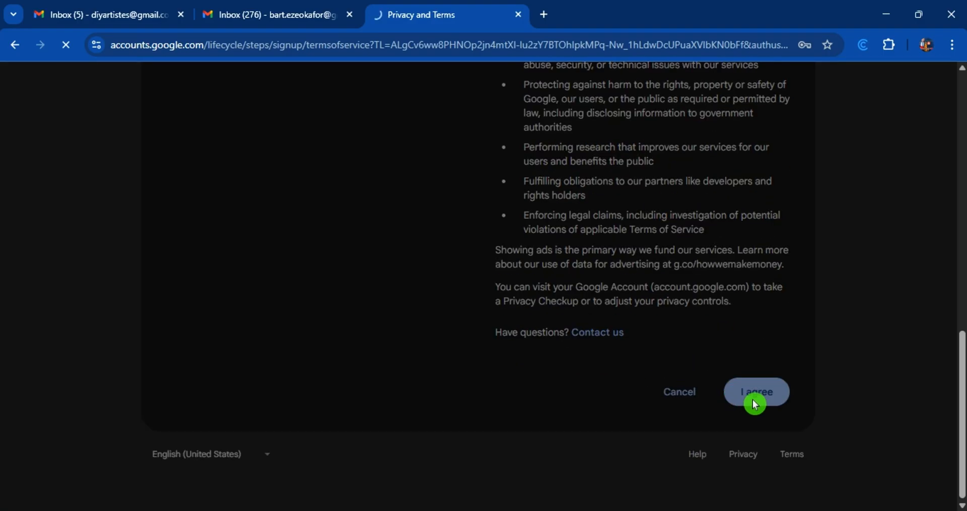
left_click(755, 390)
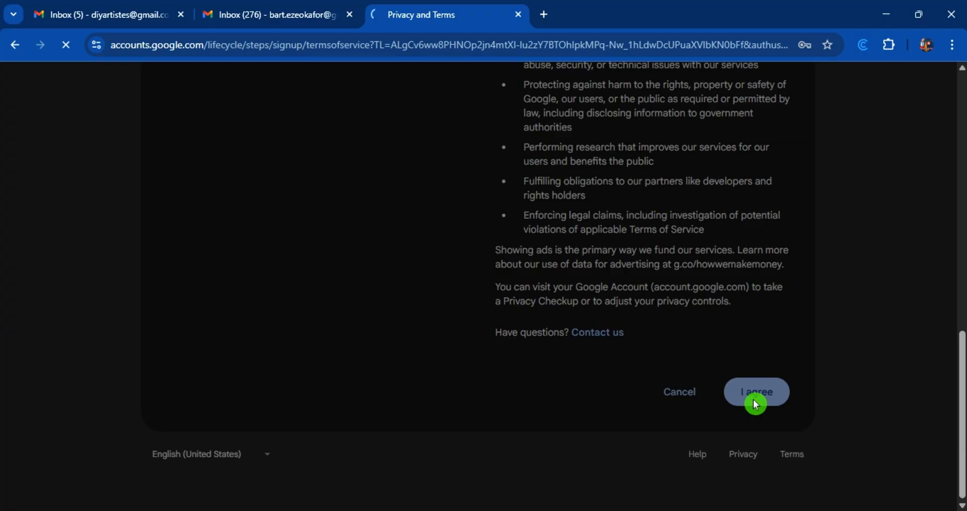
left_click(755, 391)
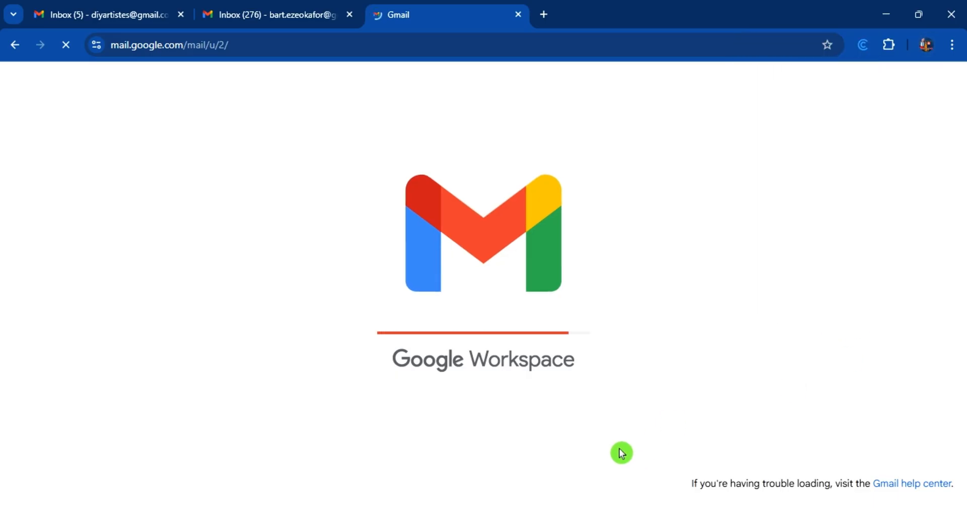
mouse_move(548, 436)
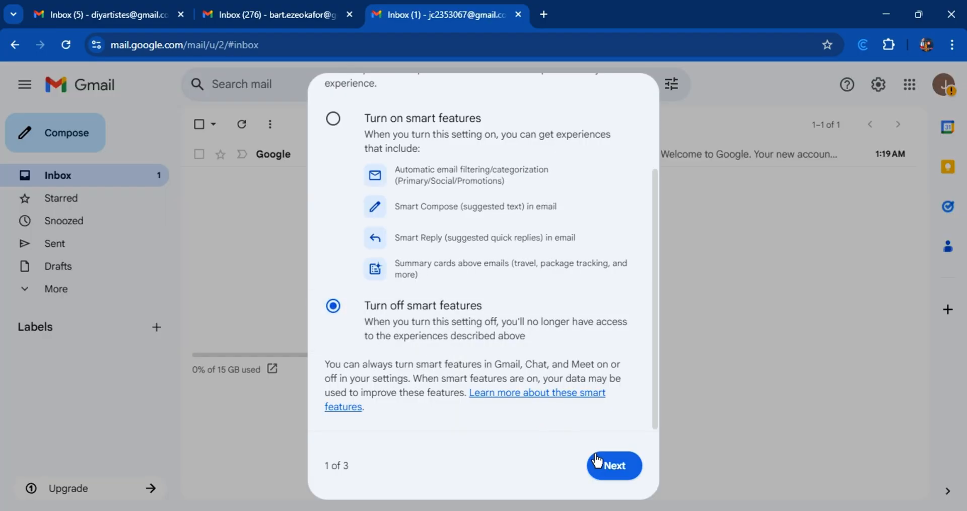
Keep 'Turn off' for Gmail, Workspace and other Google products smart features and save the choices.
left_click(613, 466)
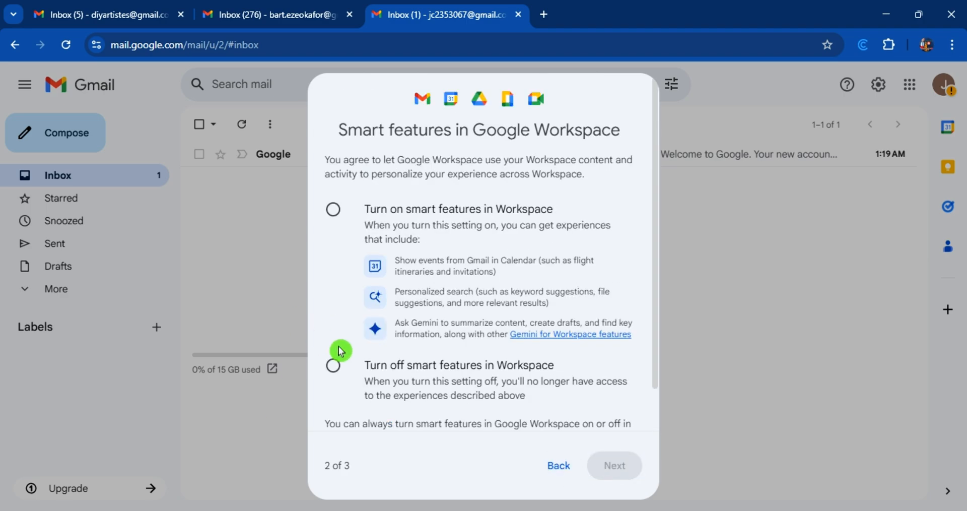
left_click(333, 364)
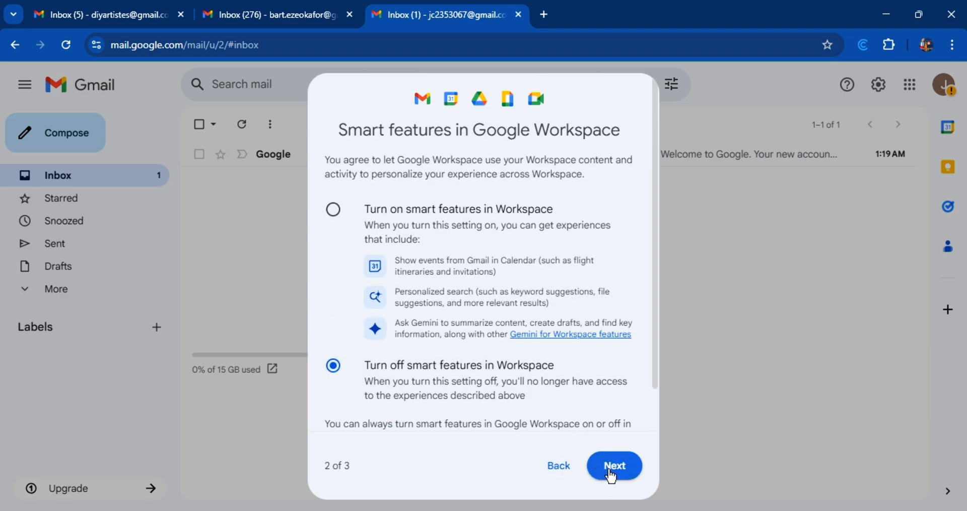
left_click(613, 465)
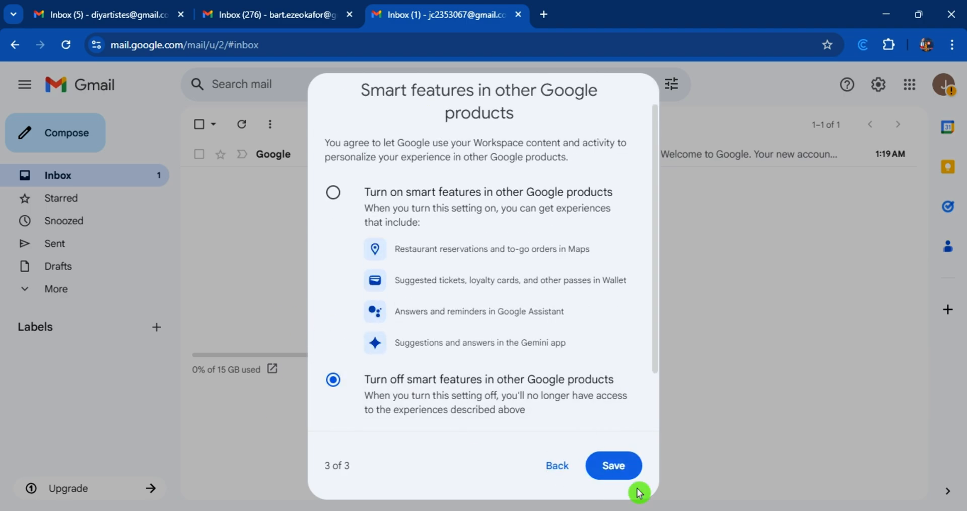
left_click(613, 465)
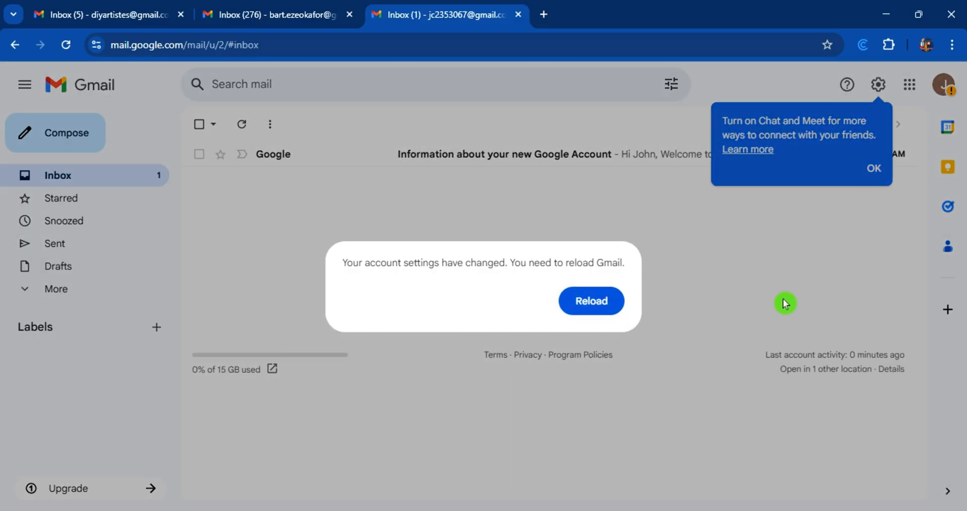
mouse_move(850, 152)
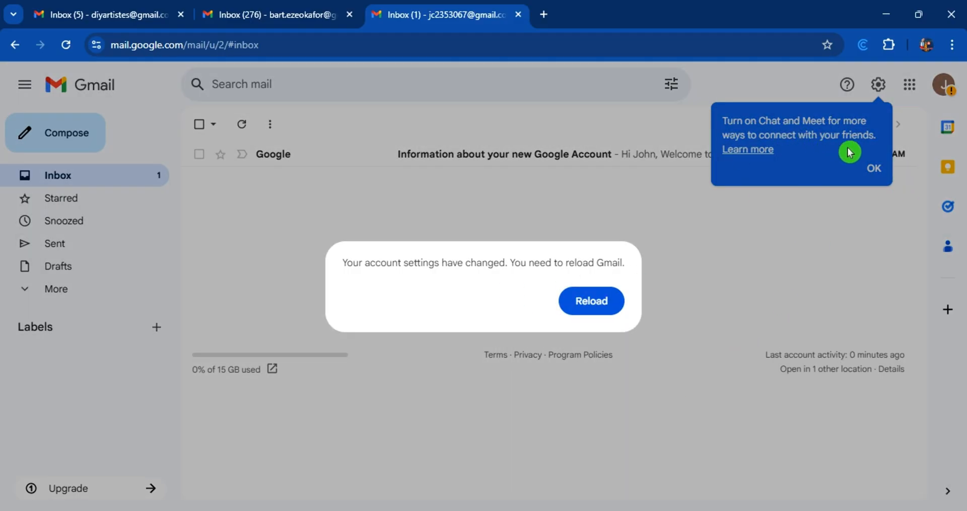
Dismiss the Chat and Meet tip with OK and reload Gmail to apply the new settings.
left_click(873, 168)
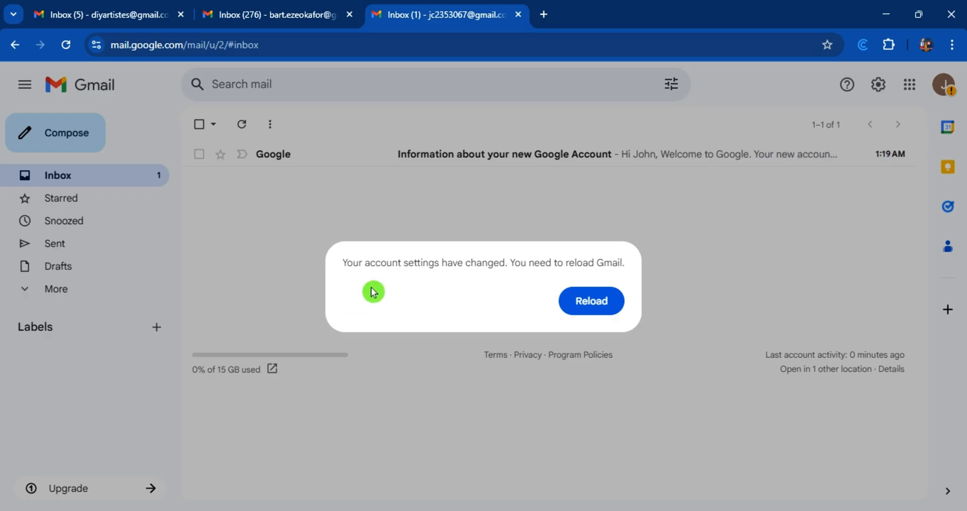
mouse_move(590, 301)
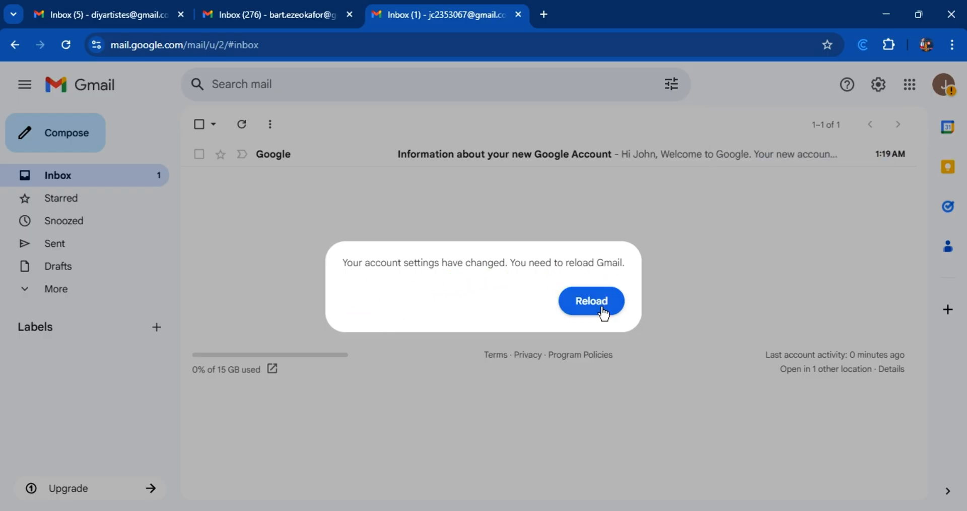
mouse_move(711, 314)
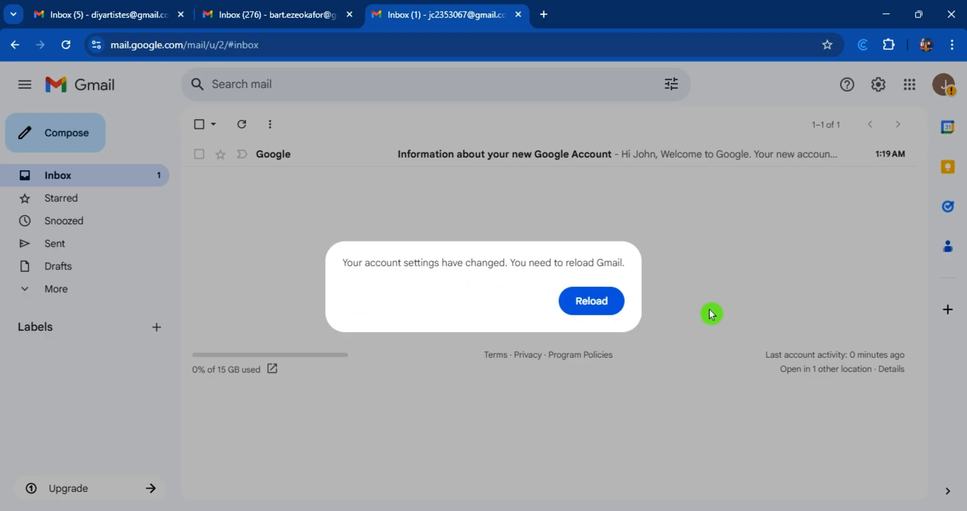
mouse_move(949, 126)
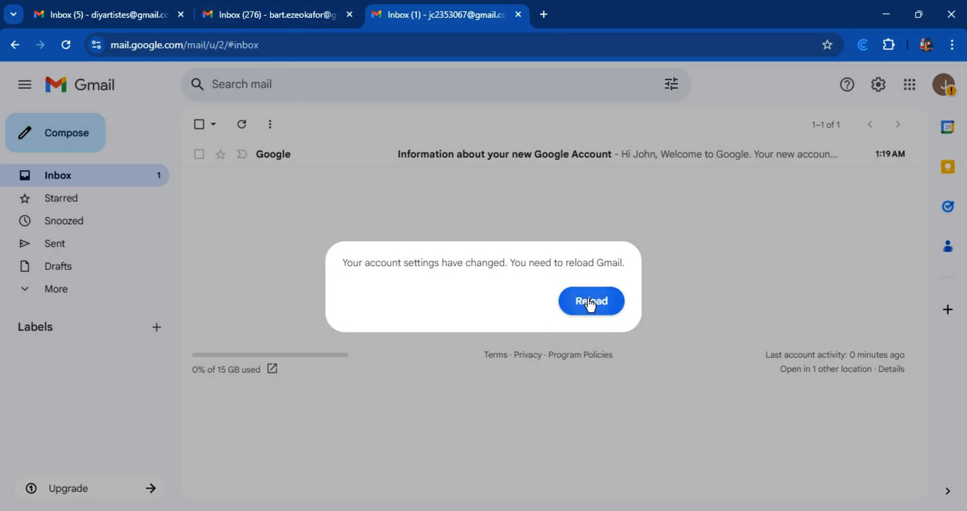
left_click(590, 300)
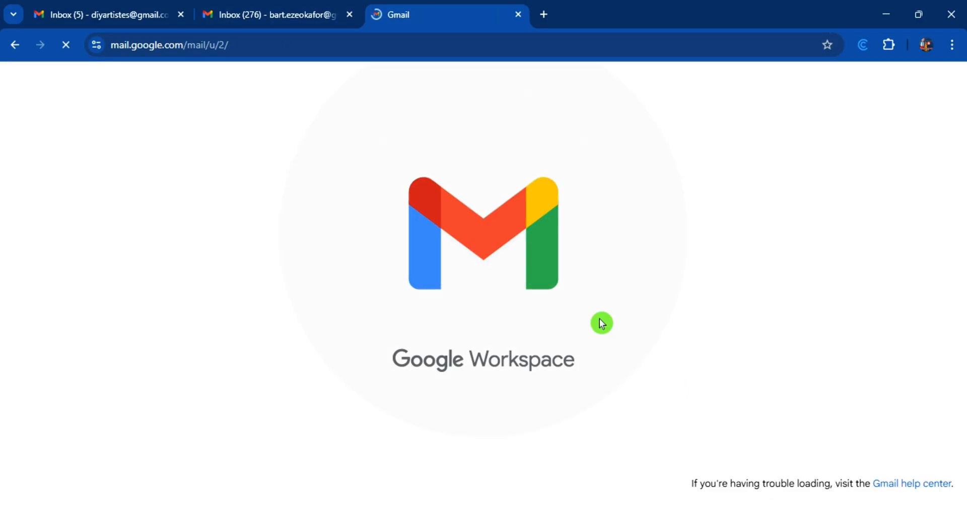